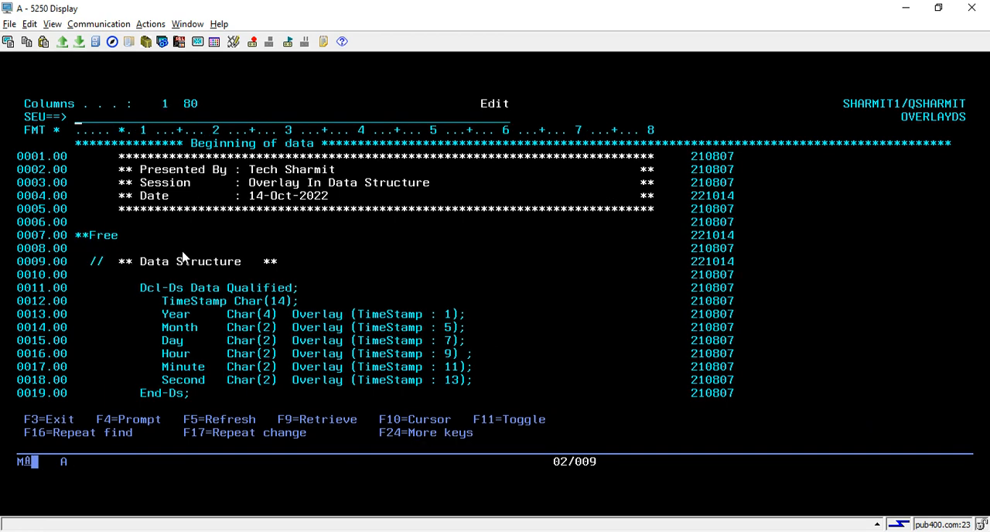
Step: Scroll OVERLAYDS to lines 0011–0030 showing the TimeStamp, Year and Month statements
{"action": "scroll", "scroll_direction": "down", "scroll_amount": 3}
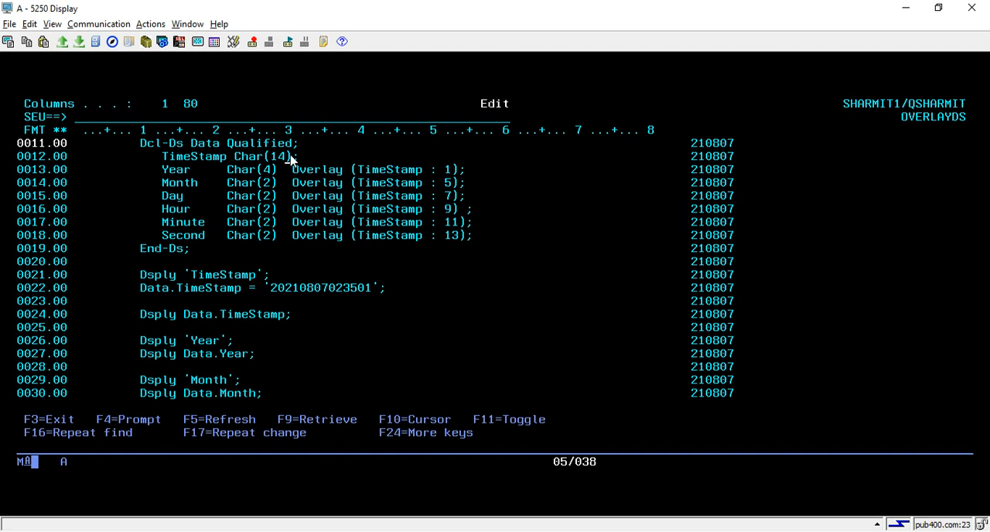
{"action": "mouse_move", "coordinate": [316, 292]}
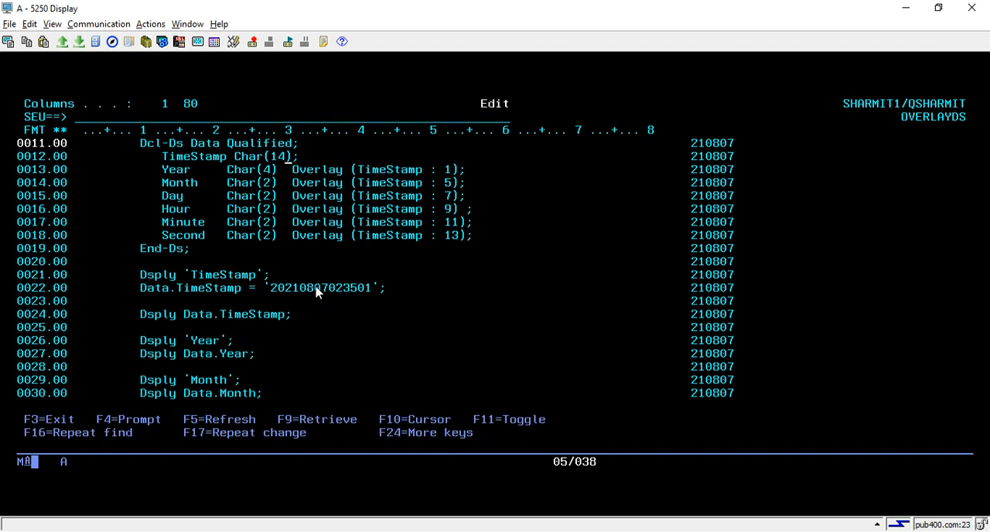
{"action": "double_click", "coordinate": [321, 286]}
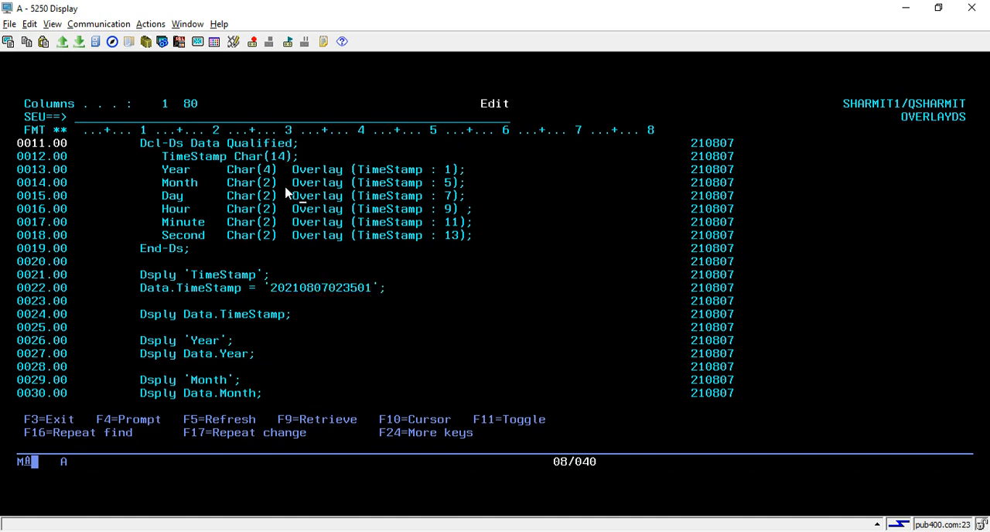
{"action": "mouse_move", "coordinate": [207, 194]}
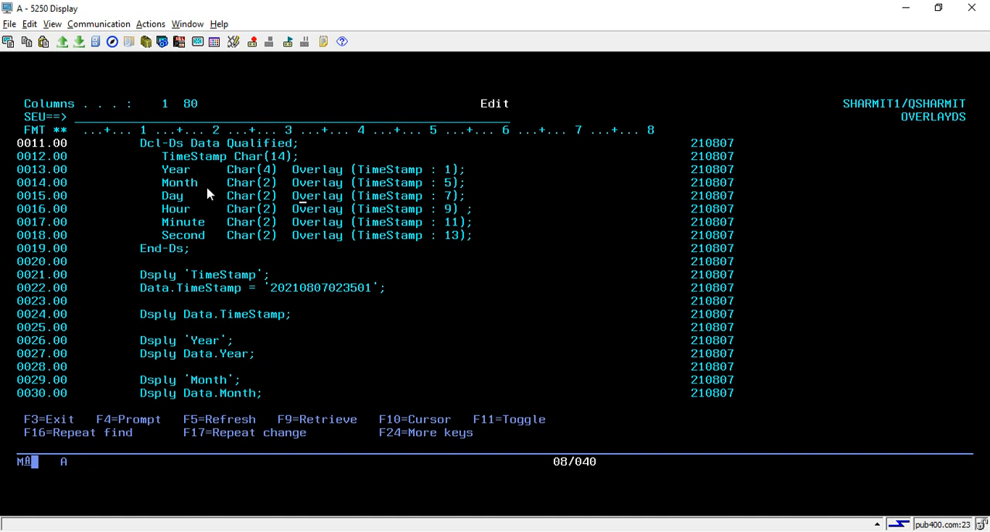
{"action": "mouse_move", "coordinate": [228, 193]}
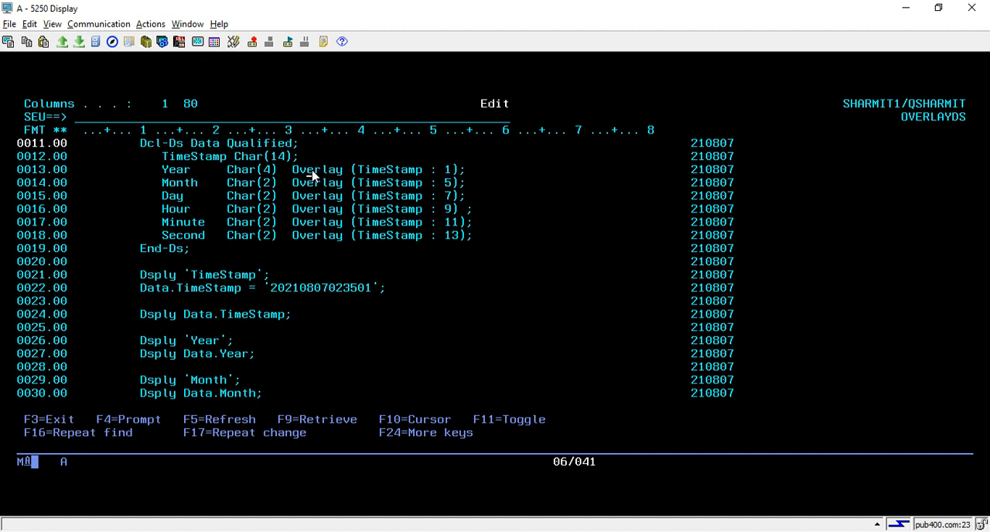
{"action": "mouse_move", "coordinate": [334, 178]}
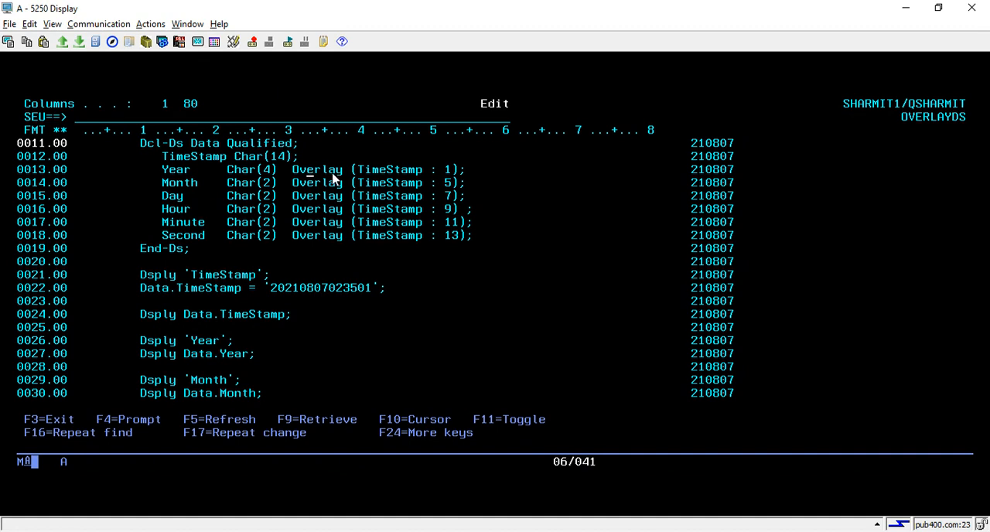
{"action": "mouse_move", "coordinate": [435, 180]}
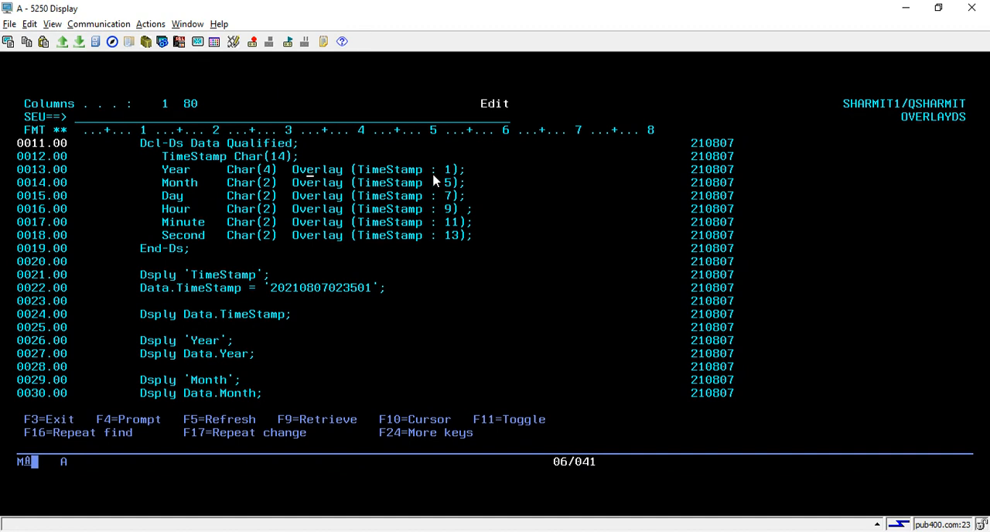
{"action": "mouse_move", "coordinate": [445, 178]}
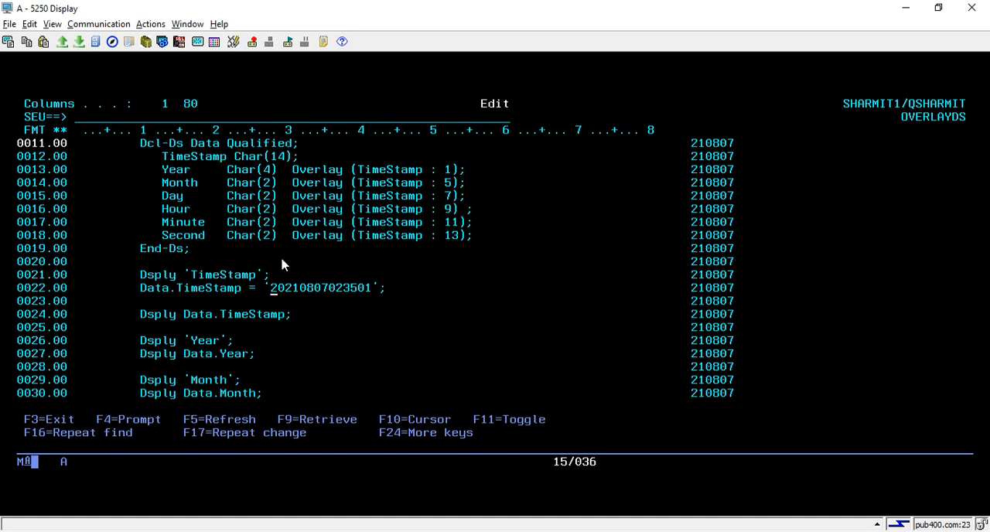
{"action": "mouse_move", "coordinate": [257, 183]}
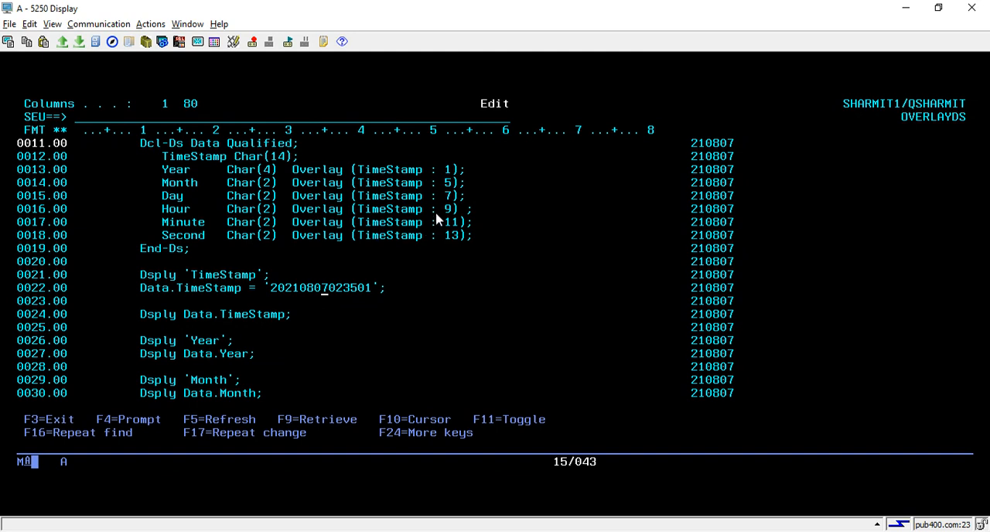
{"action": "mouse_move", "coordinate": [429, 216]}
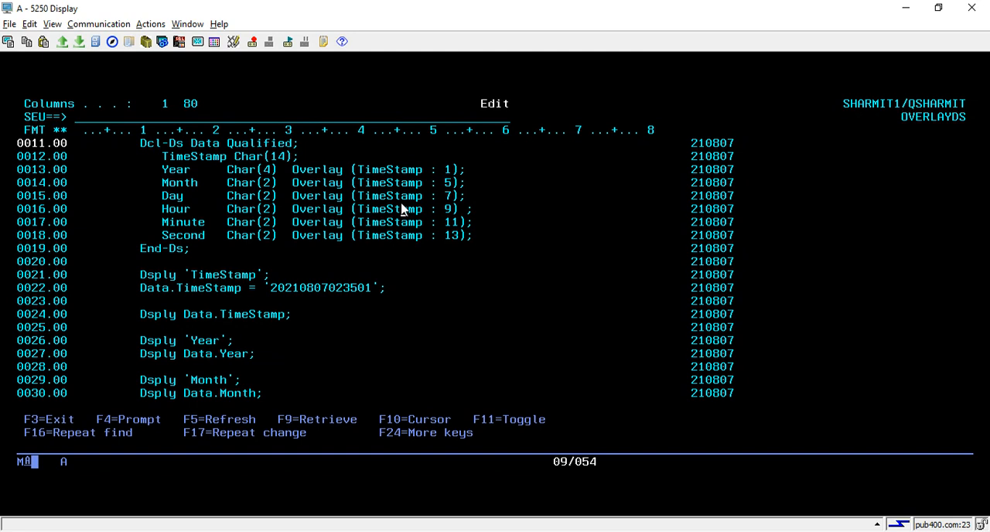
{"action": "mouse_move", "coordinate": [395, 203]}
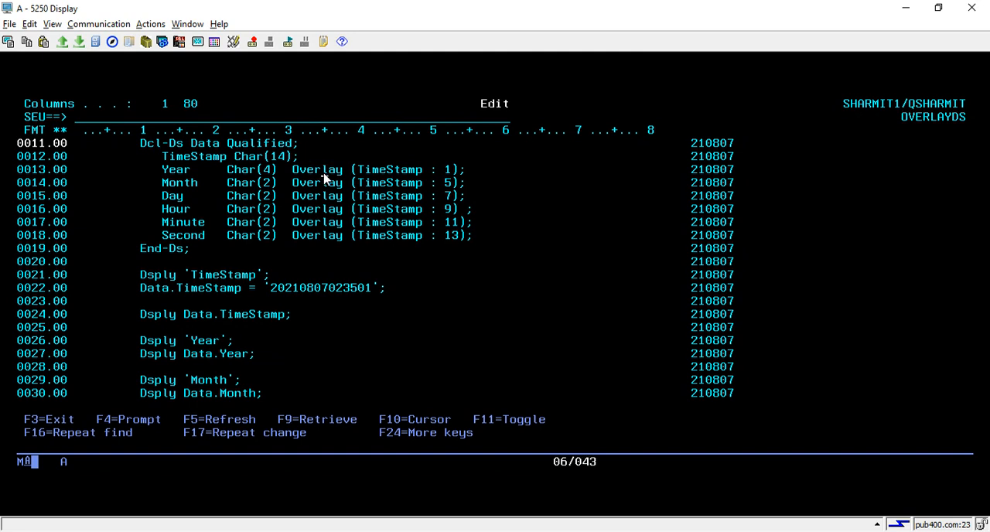
{"action": "mouse_move", "coordinate": [278, 217]}
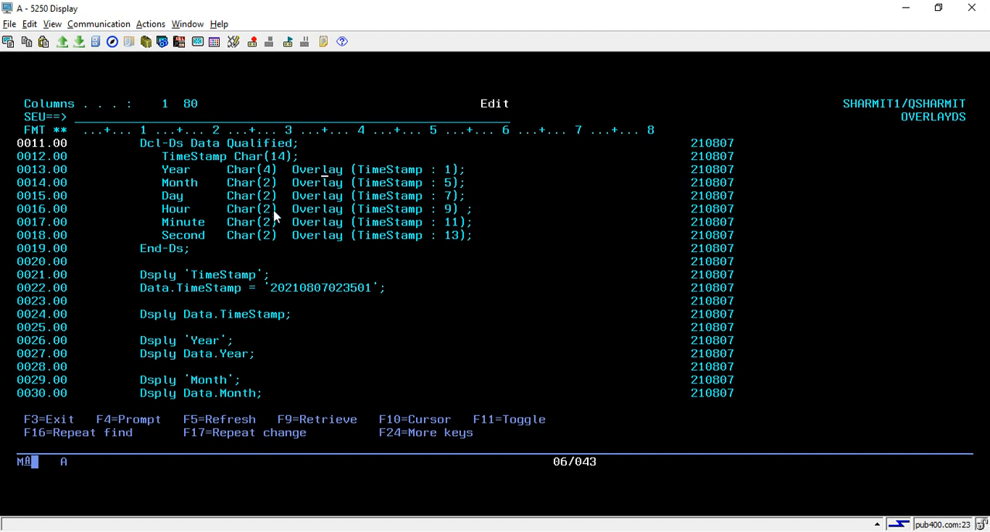
{"action": "mouse_move", "coordinate": [280, 290]}
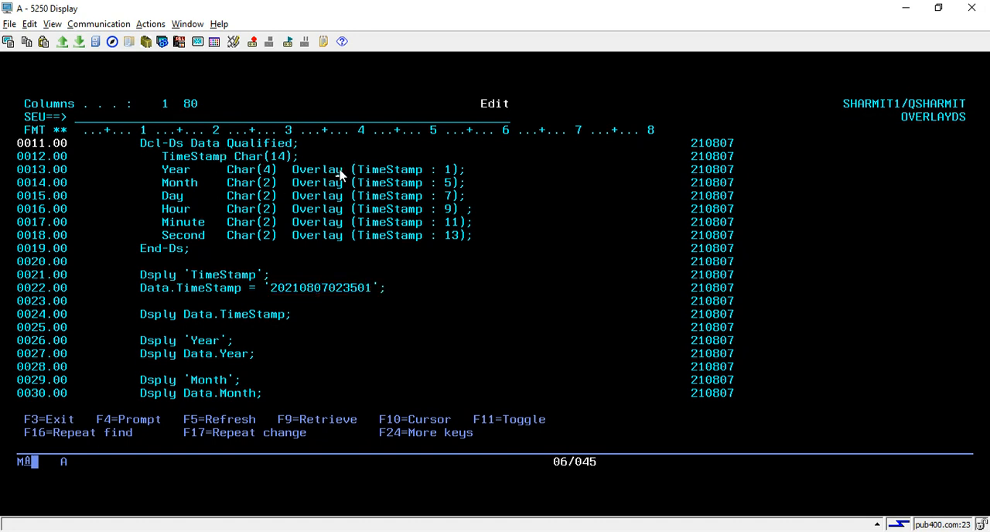
{"action": "mouse_move", "coordinate": [367, 242]}
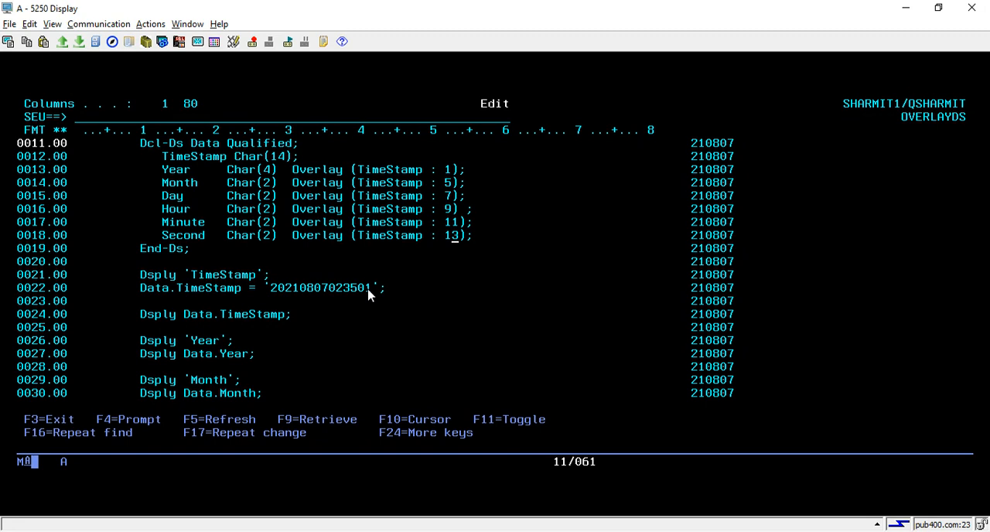
{"action": "mouse_move", "coordinate": [309, 263]}
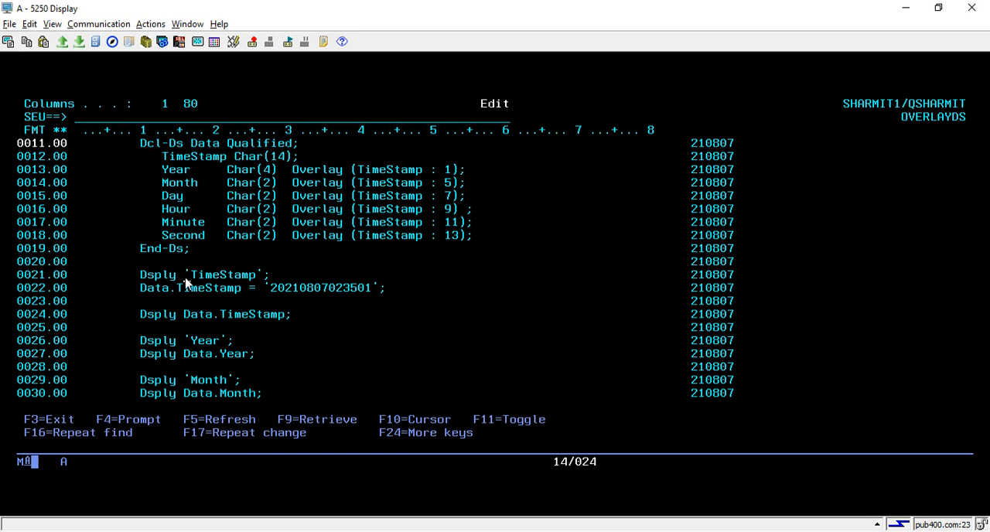
{"action": "mouse_move", "coordinate": [206, 285]}
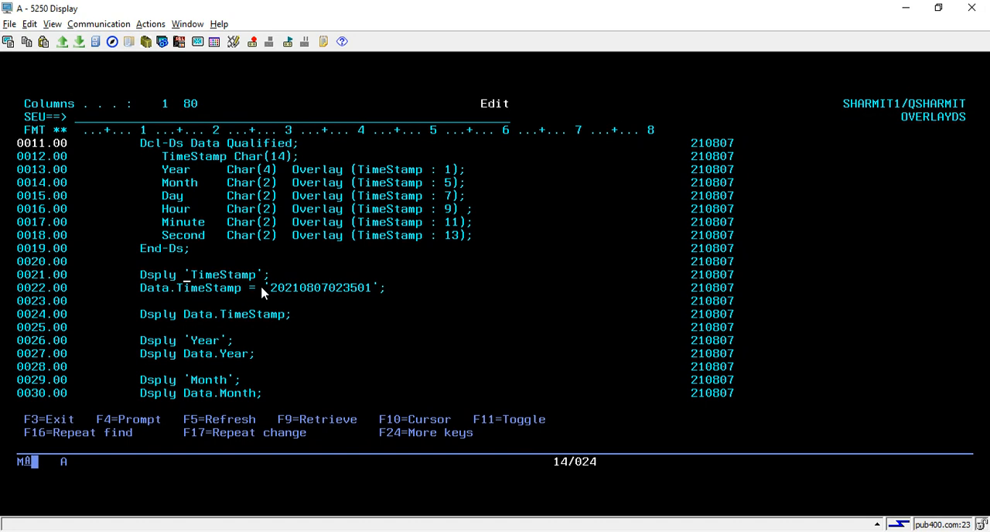
{"action": "left_click_drag", "start_coordinate": [271, 287], "coordinate": [368, 287]}
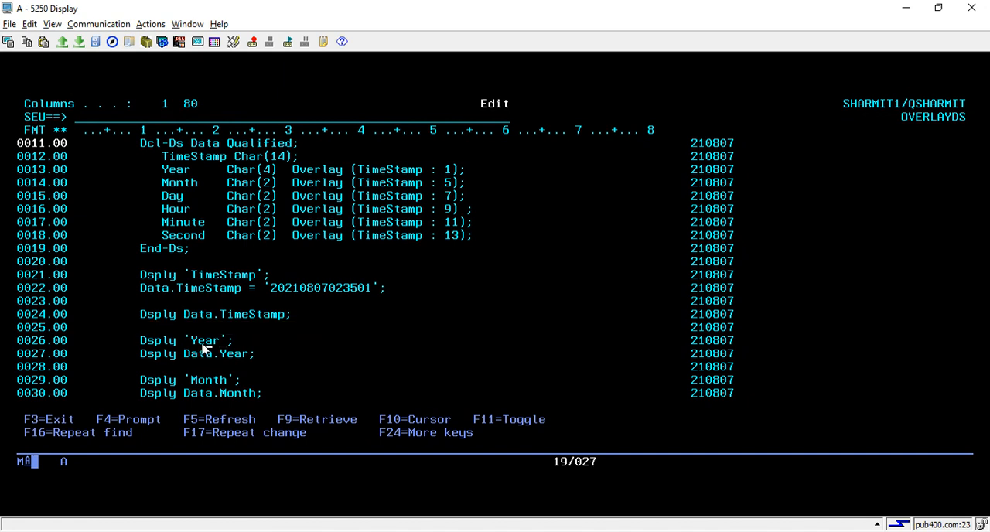
{"action": "mouse_move", "coordinate": [228, 366]}
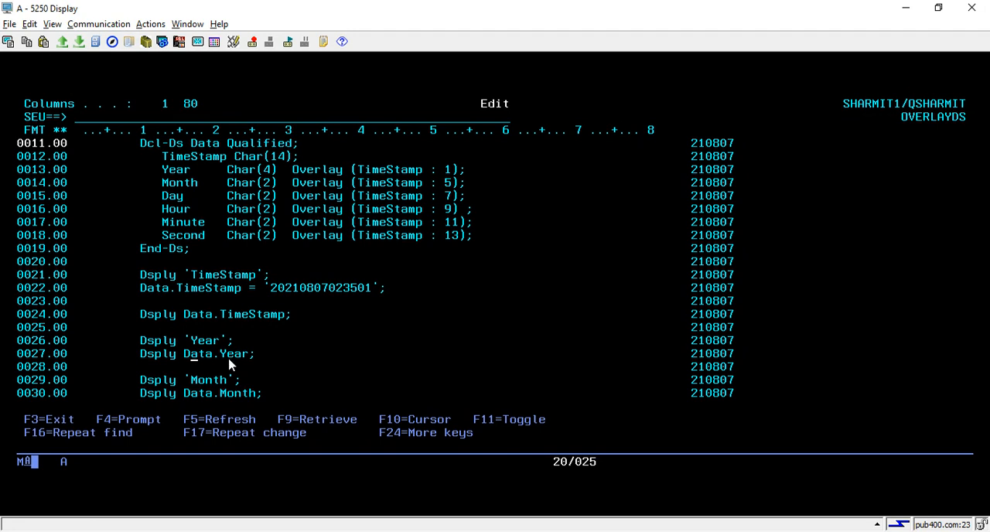
{"action": "scroll", "scroll_direction": "down", "scroll_amount": 3}
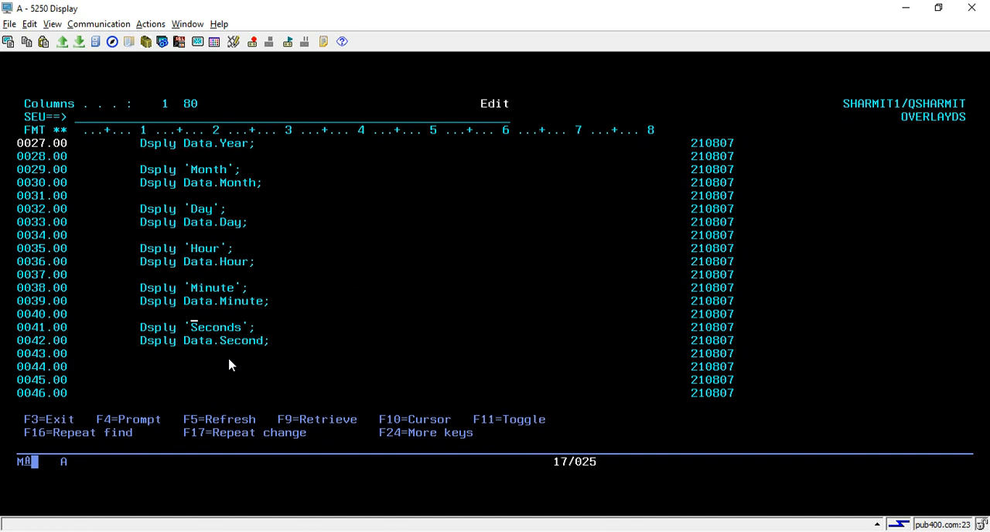
{"action": "scroll", "scroll_direction": "down", "scroll_amount": 3}
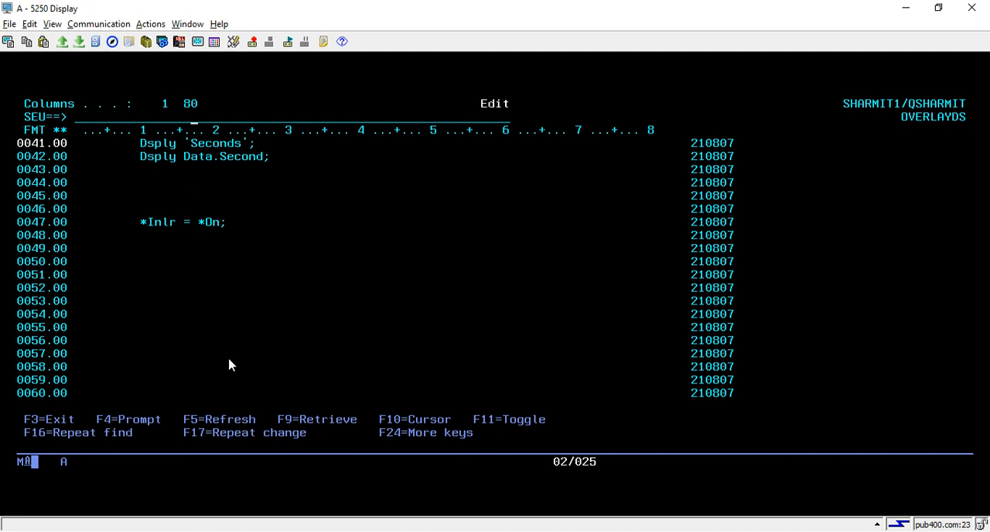
Step: Save the OVERLAYDS member with FILE and compile it into a program
{"action": "type", "text": "file"}
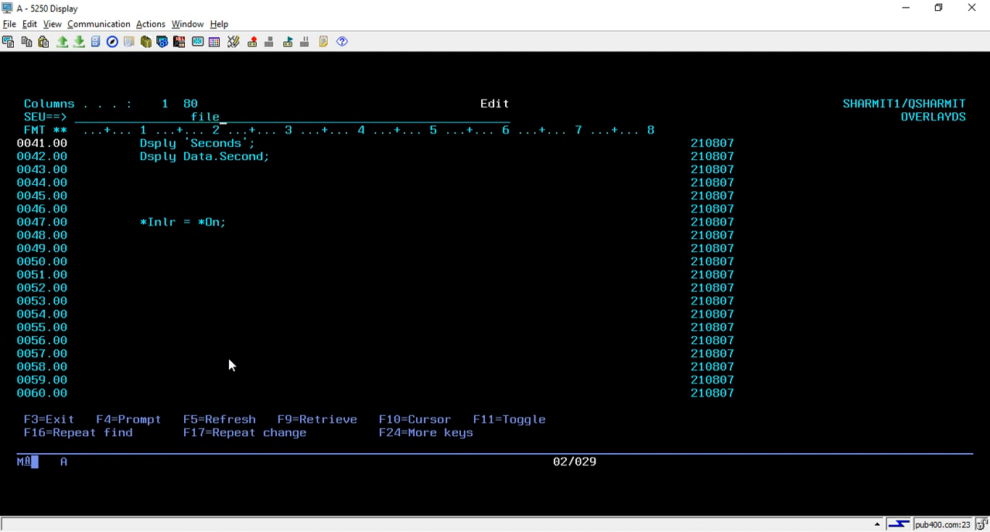
{"action": "key", "text": "F3"}
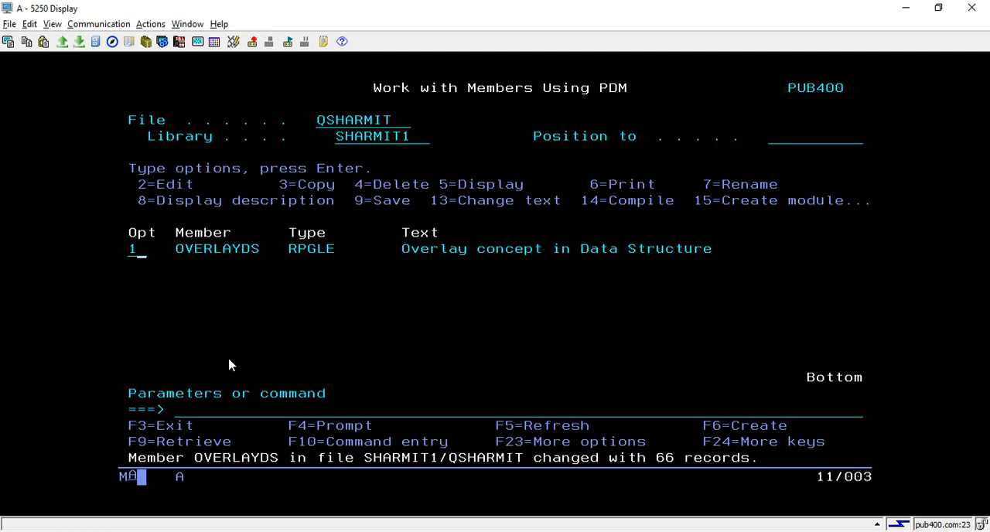
{"action": "key", "text": "Enter"}
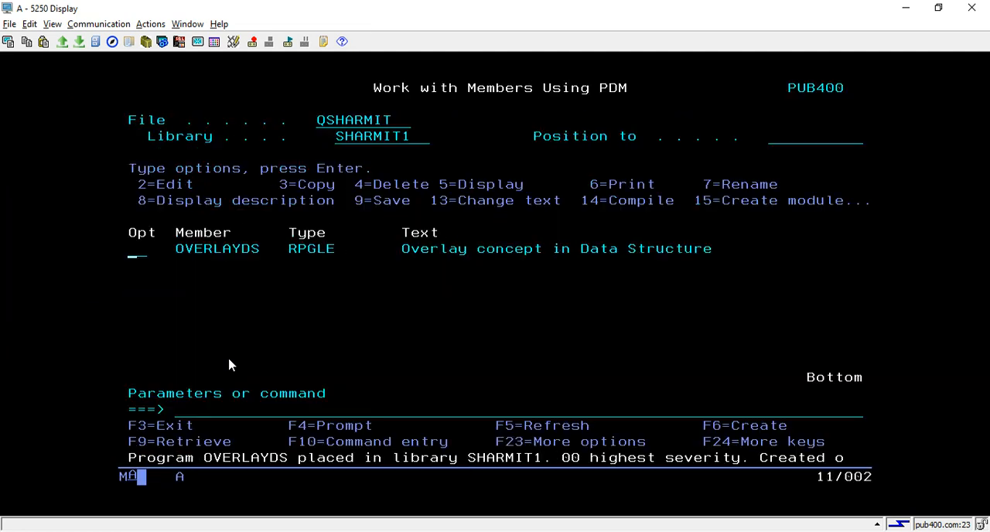
Step: Run OVERLAYDS and continue past the TimeStamp and Year DSPLY messages
{"action": "key", "text": "Enter"}
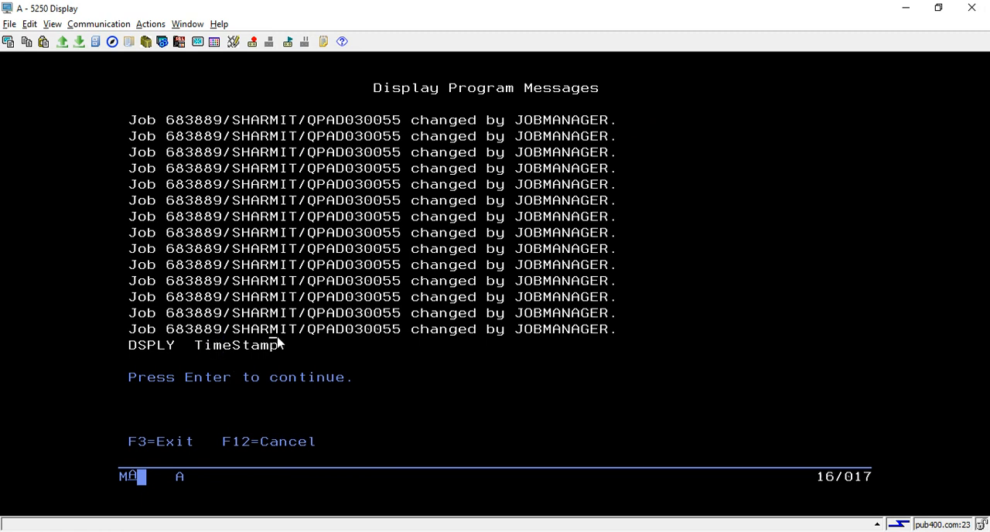
{"action": "key", "text": "Enter"}
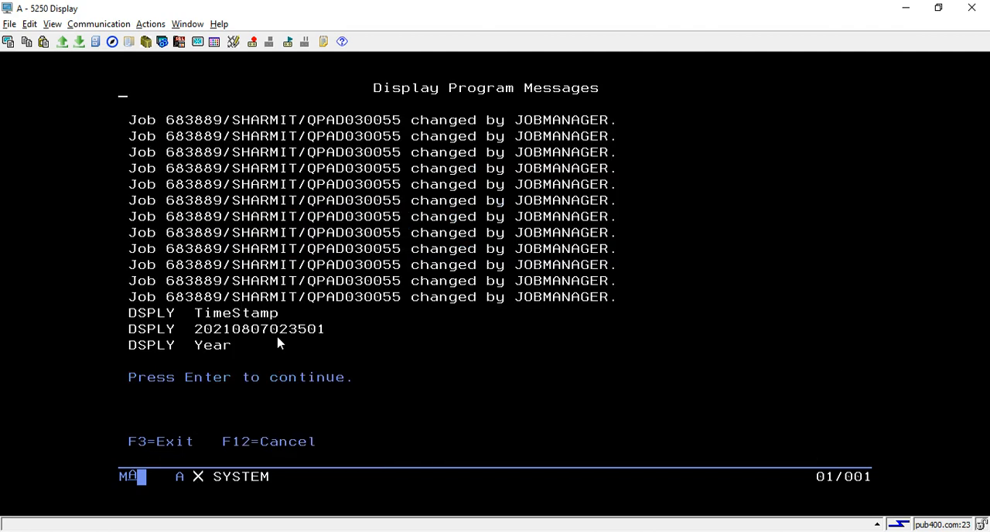
{"action": "key", "text": "Enter"}
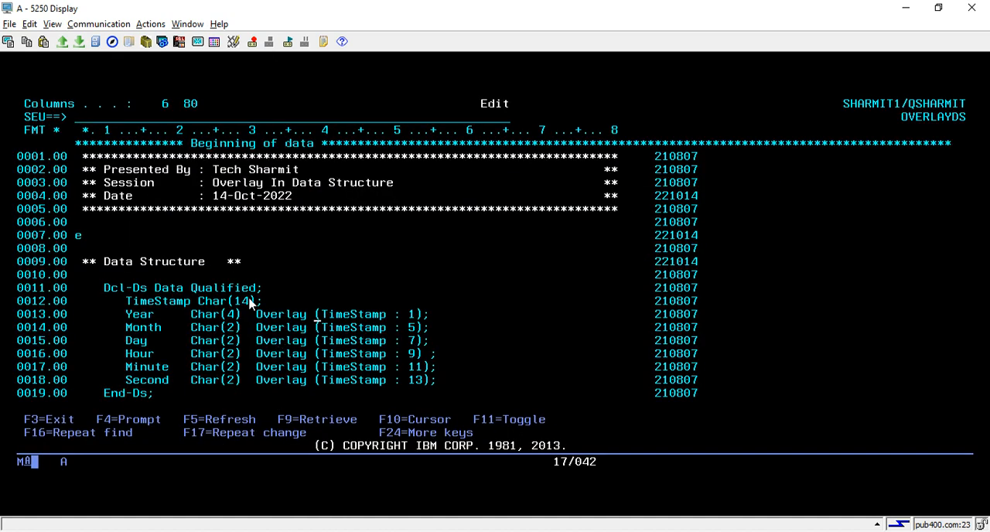
Step: Scroll through the OVERLAYDS data structure, then save and exit to the member list
{"action": "scroll", "scroll_direction": "down", "scroll_amount": 3}
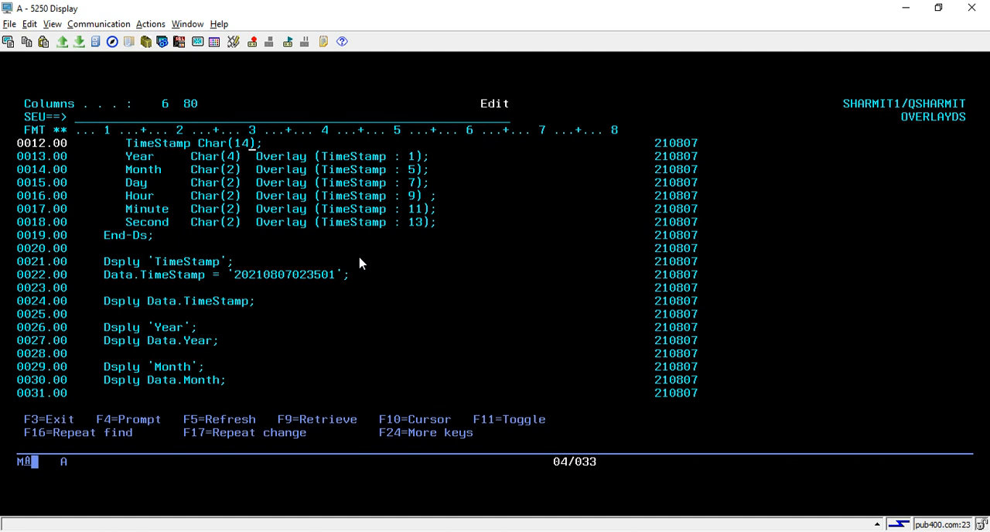
{"action": "mouse_move", "coordinate": [219, 158]}
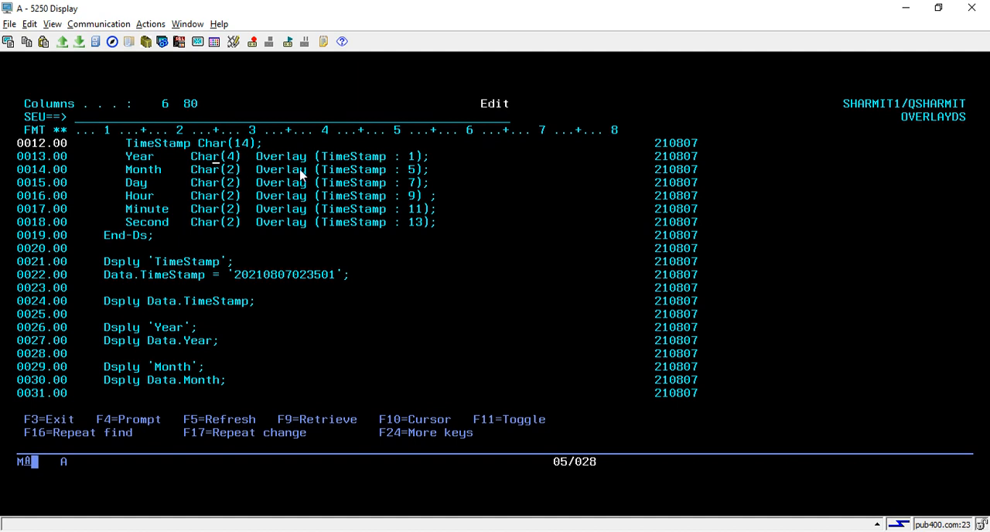
{"action": "mouse_move", "coordinate": [203, 166]}
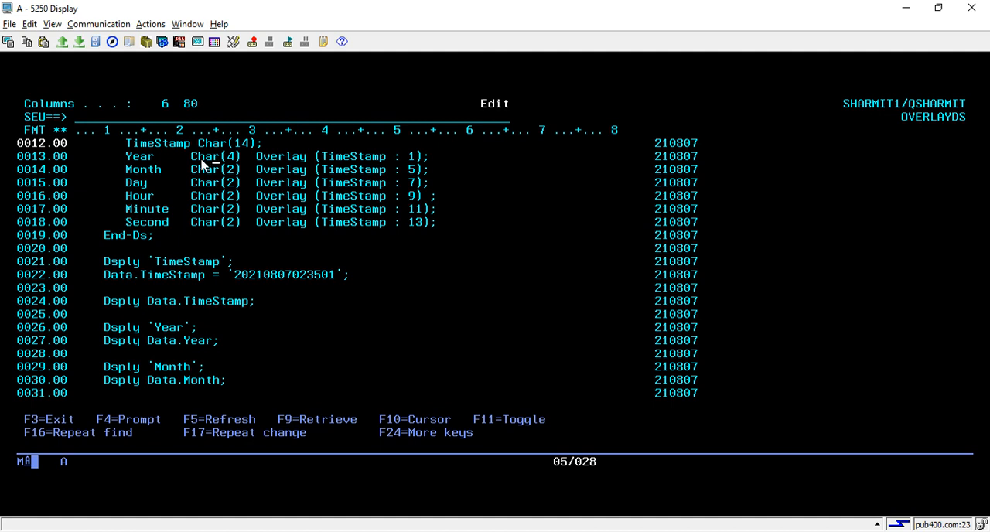
{"action": "mouse_move", "coordinate": [249, 216]}
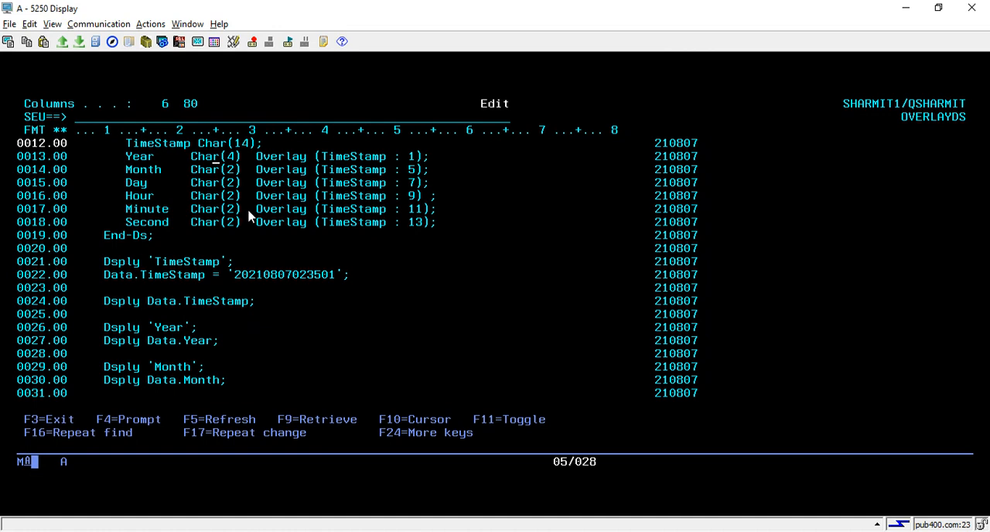
{"action": "mouse_move", "coordinate": [276, 134]}
{"action": "type", "text": "fi"}
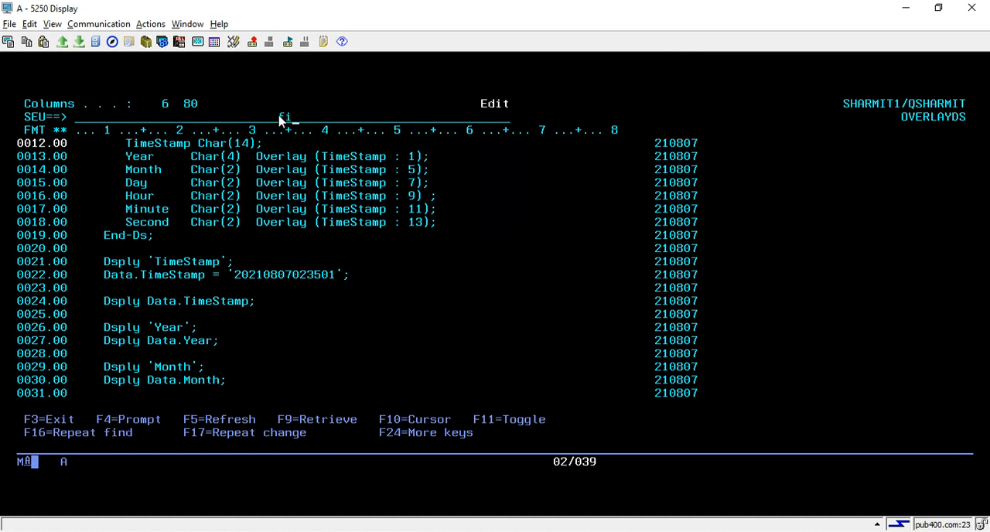
{"action": "key", "text": "f3"}
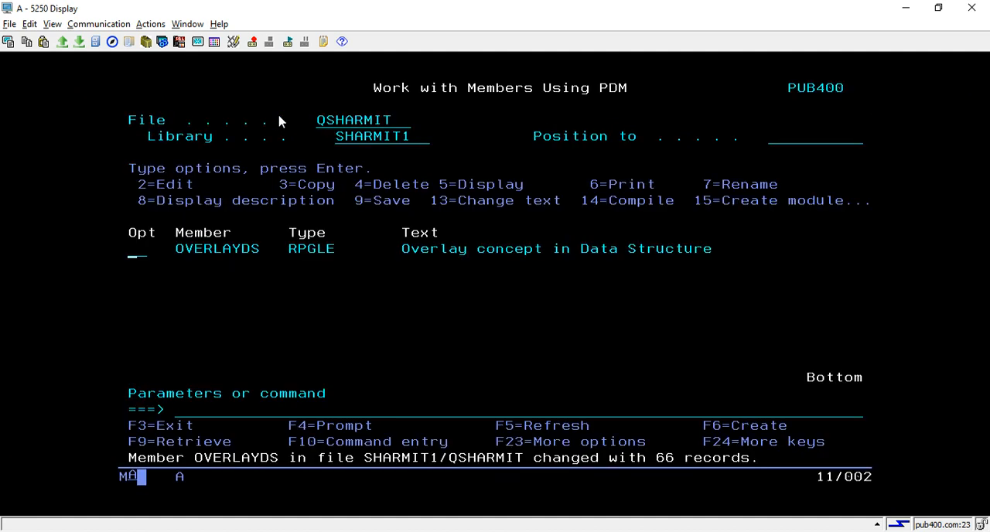